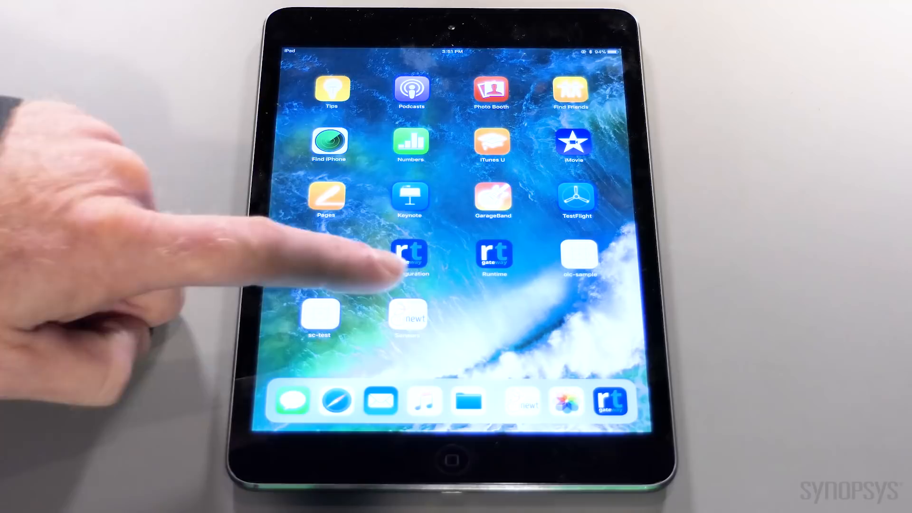
- Launch Mynewt Sensors and show the bno055 Linear Accelerometer live x, y, z chart
left_click(408, 314)
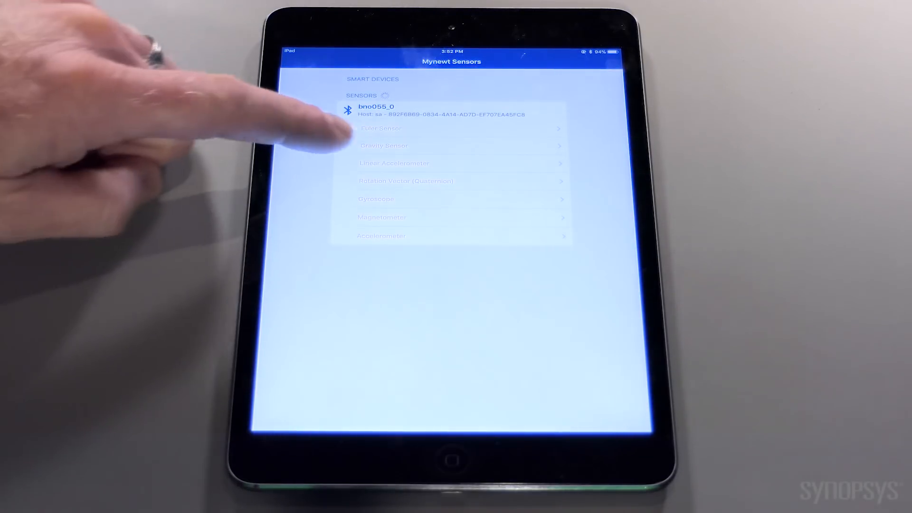
left_click(393, 163)
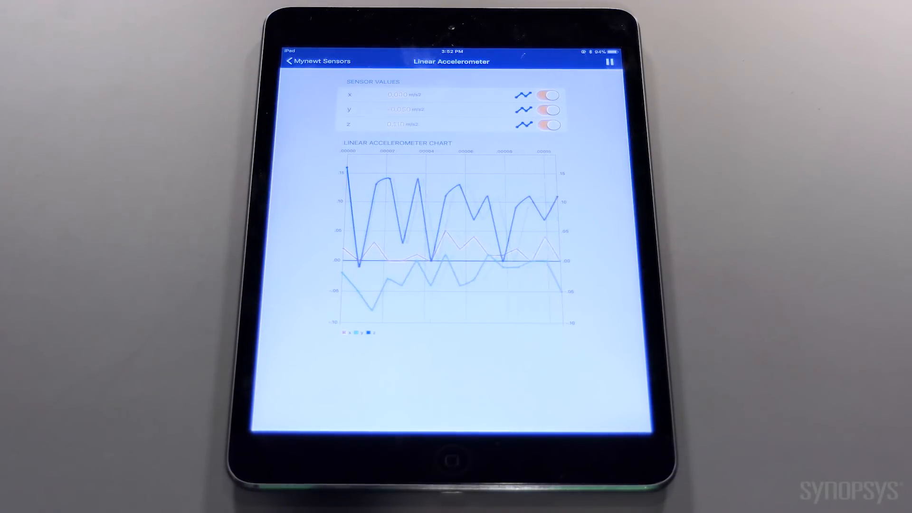